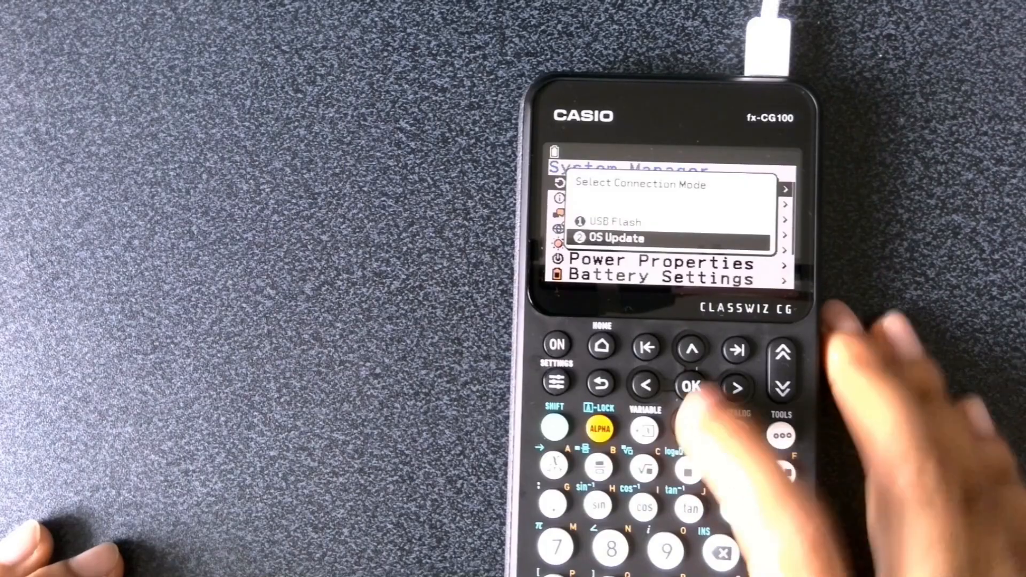
# Step: Select 1 USB Flash as the connection mode and confirm it
pyautogui.click(691, 349)
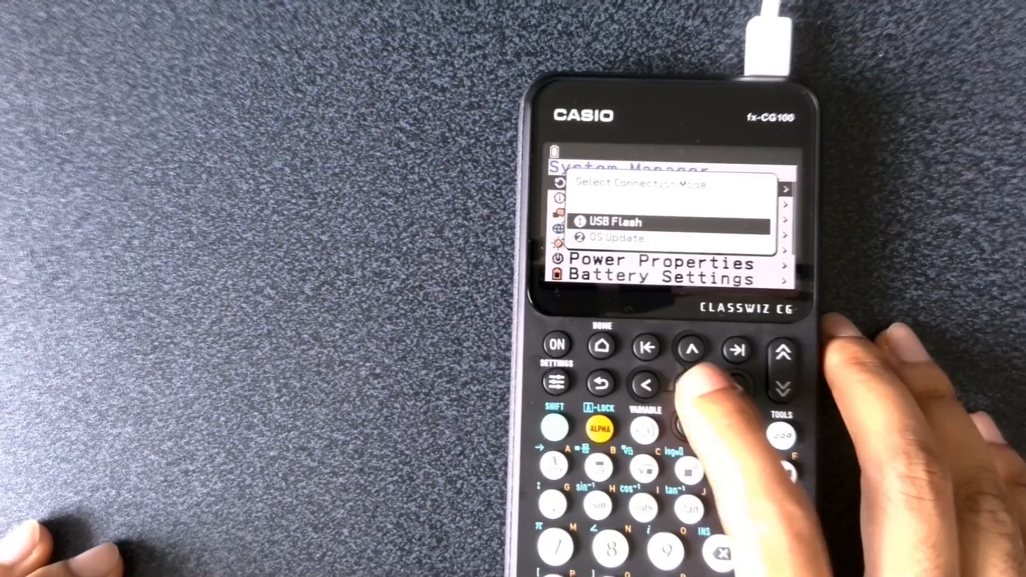
pyautogui.click(691, 387)
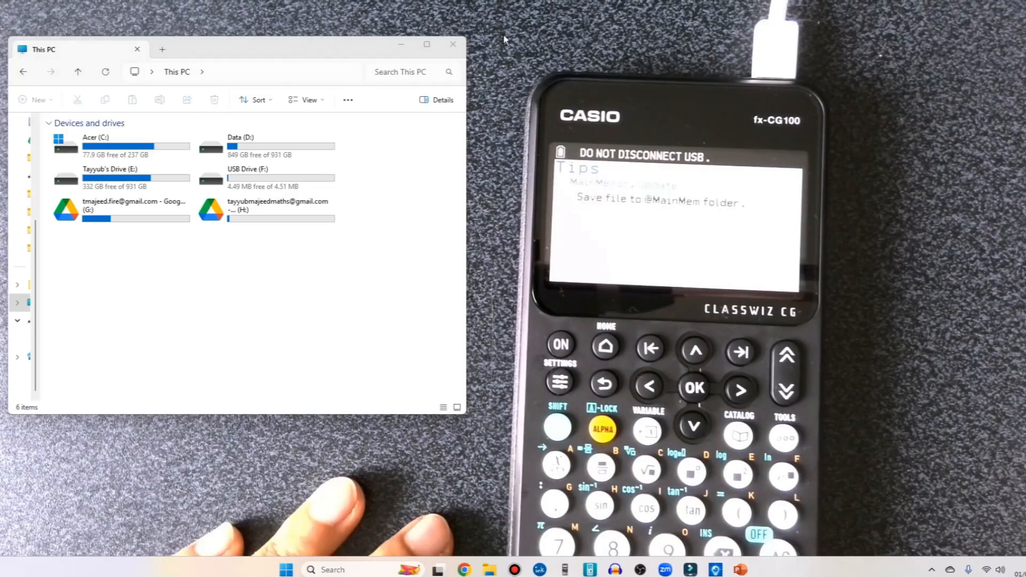
pyautogui.moveTo(436, 193)
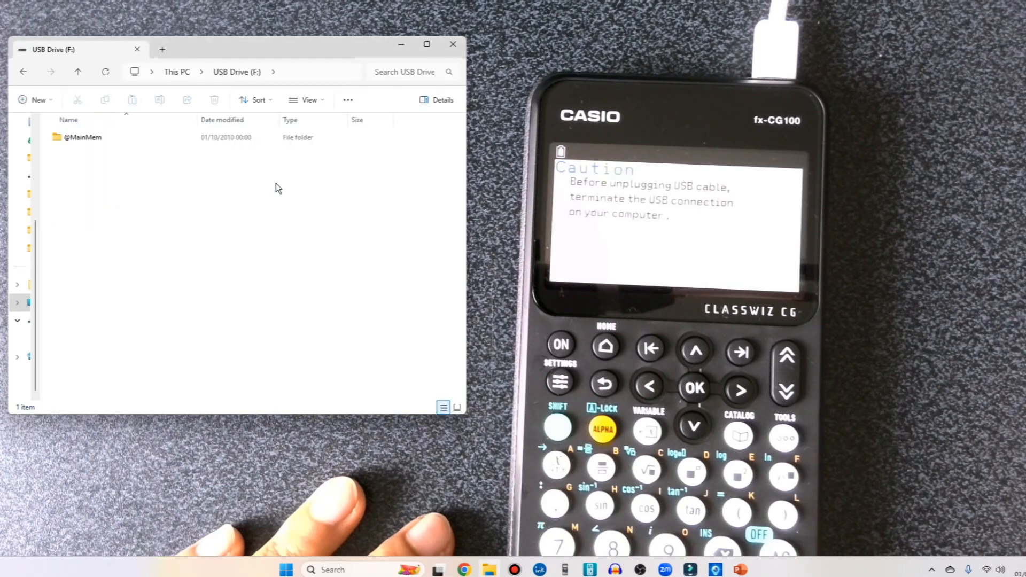
pyautogui.doubleClick(84, 136)
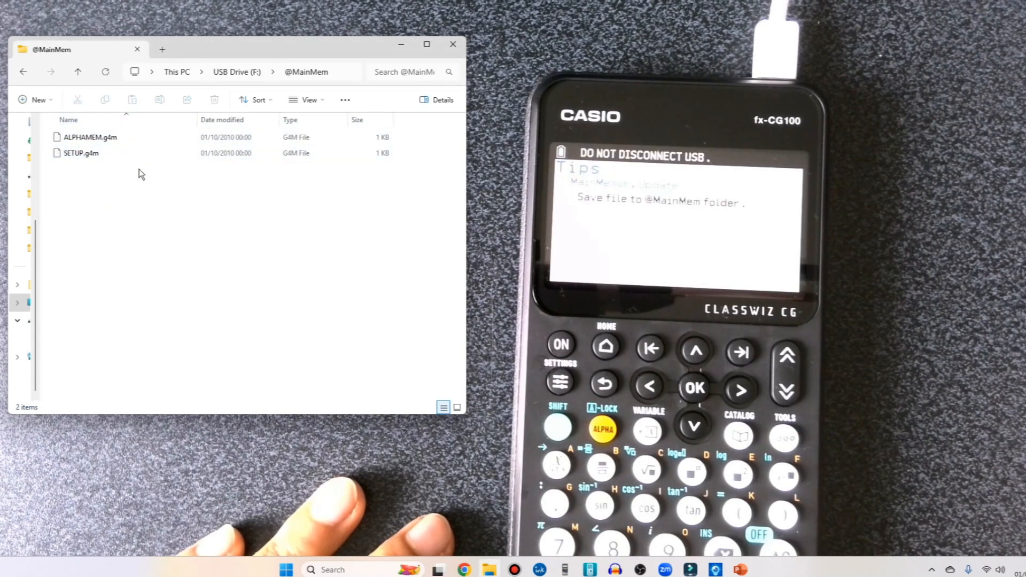
pyautogui.moveTo(109, 98)
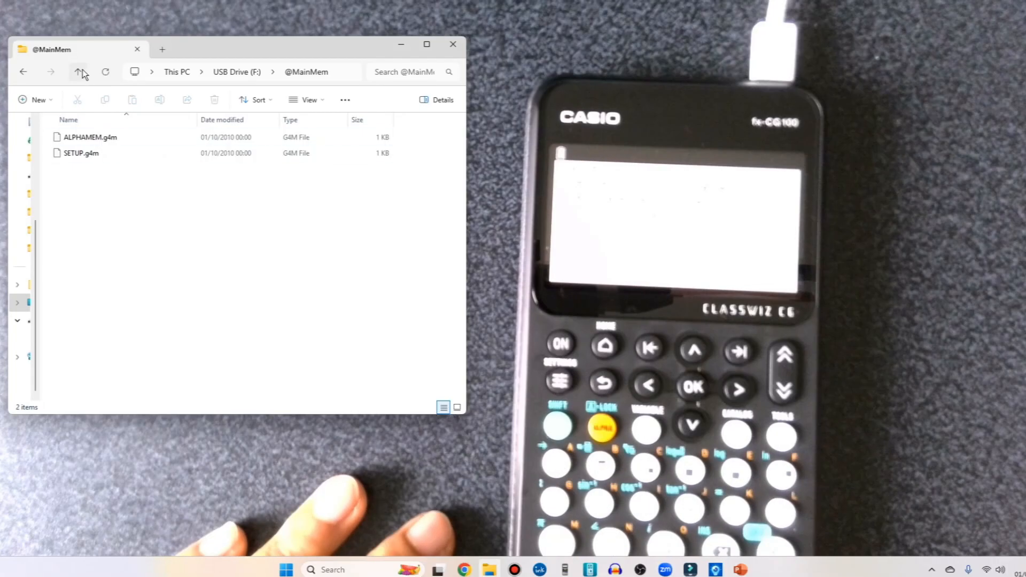
pyautogui.click(78, 71)
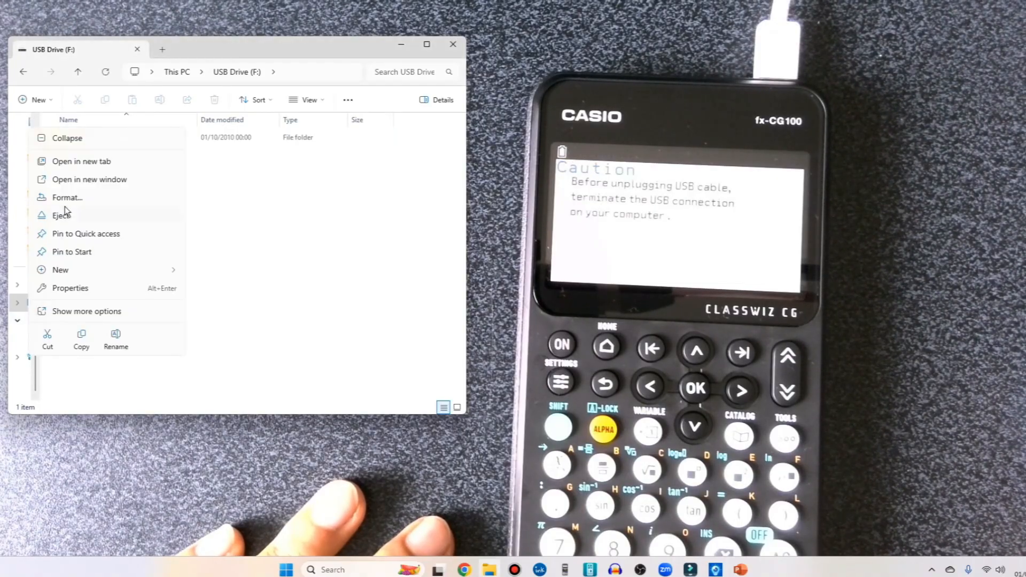
# Step: Eject USB Drive (F:), dismiss the error message, and close File Explorer
pyautogui.click(62, 215)
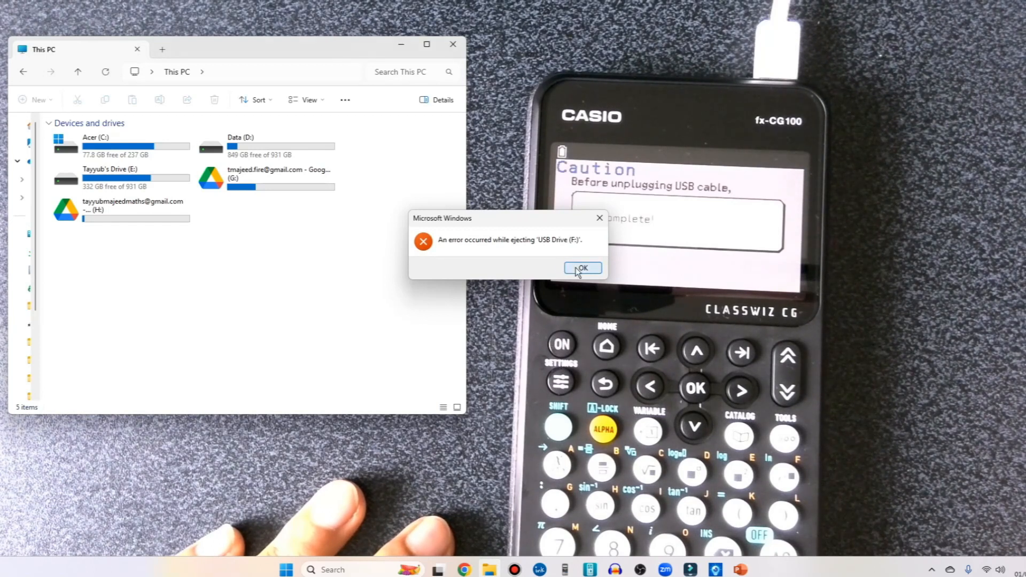
pyautogui.click(582, 268)
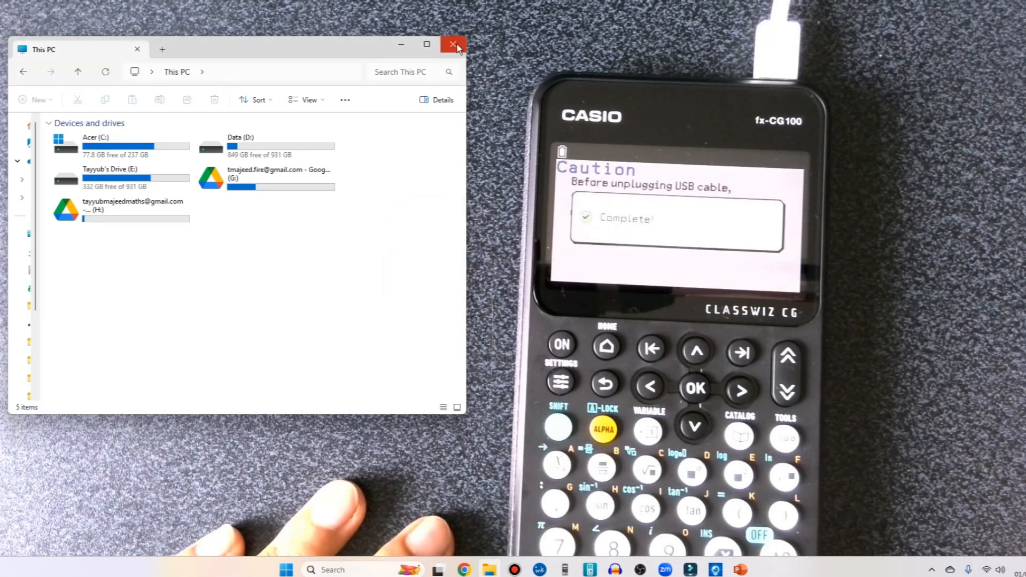
pyautogui.click(452, 44)
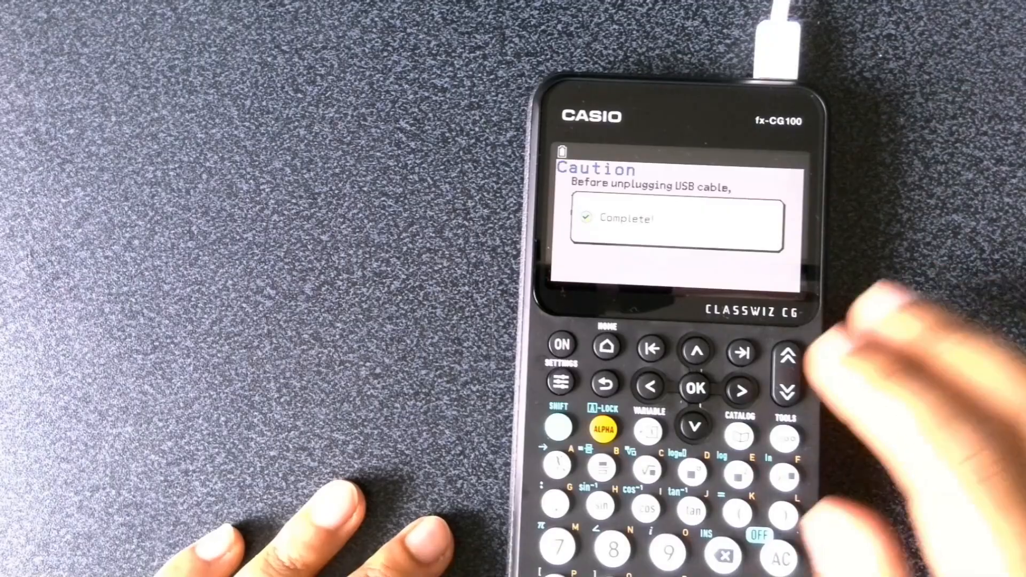